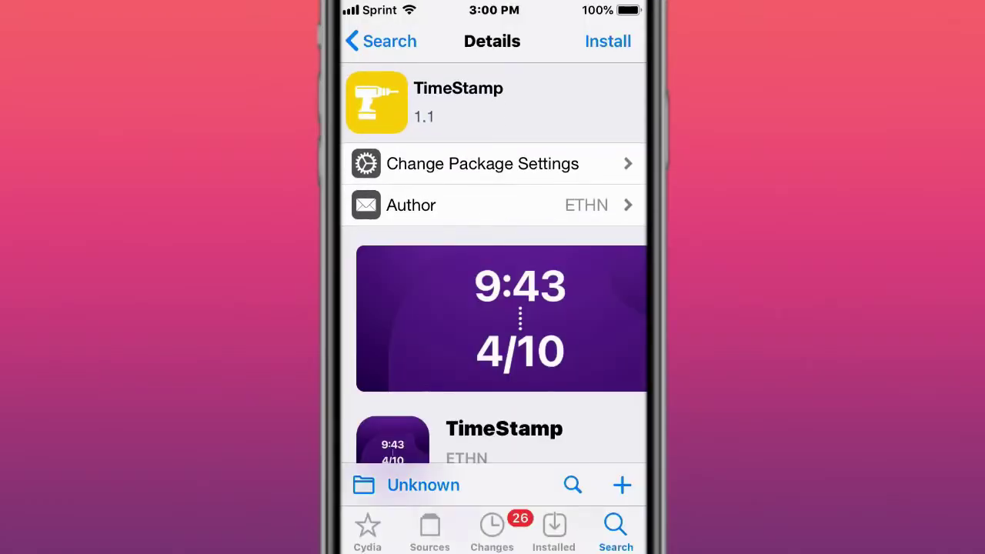
Scroll through the TimeStamp, WaggleTunes and BatteryHUD detail pages, then select Modulus from Search.
scroll(up, 3)
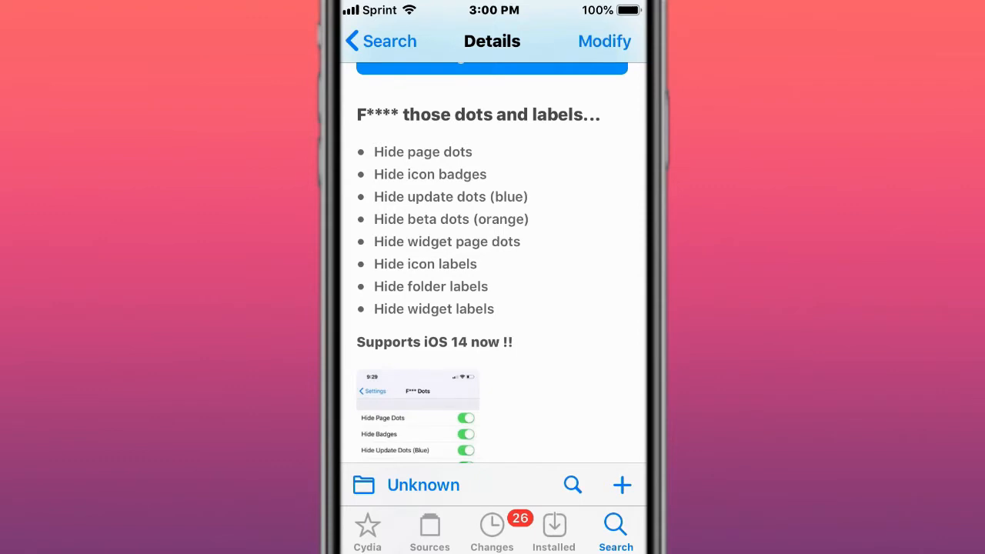
scroll(down, 3)
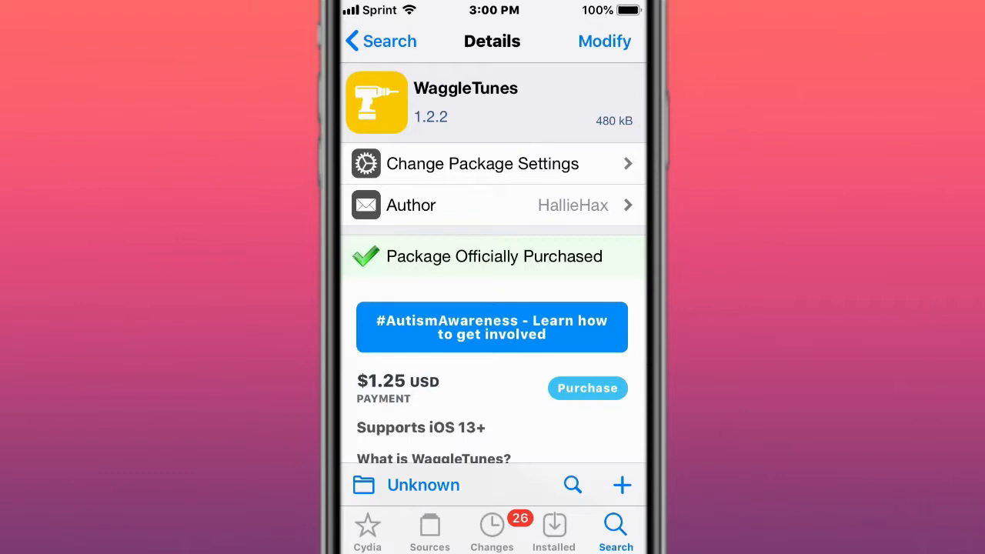
click(573, 443)
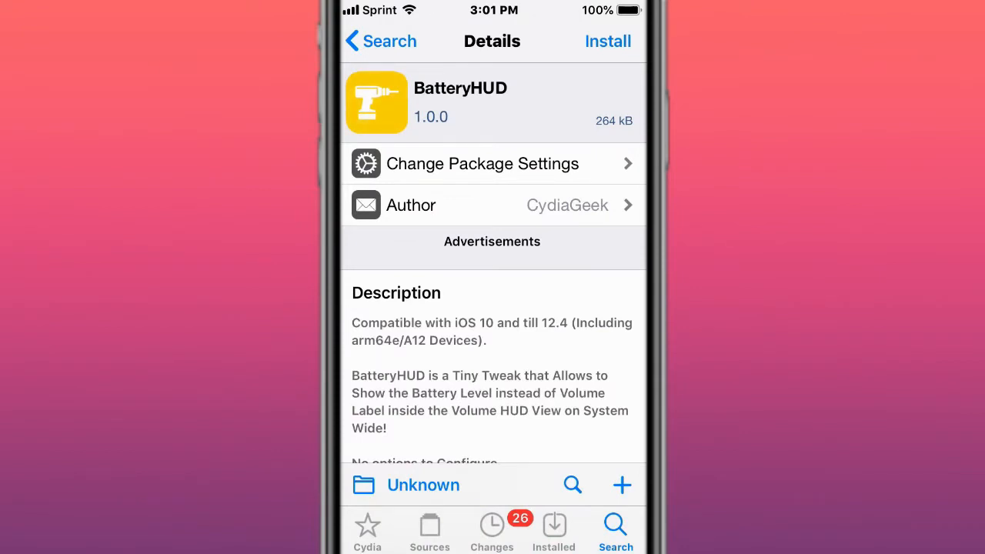
Scroll through the Modulus package details page.
scroll(down, 3)
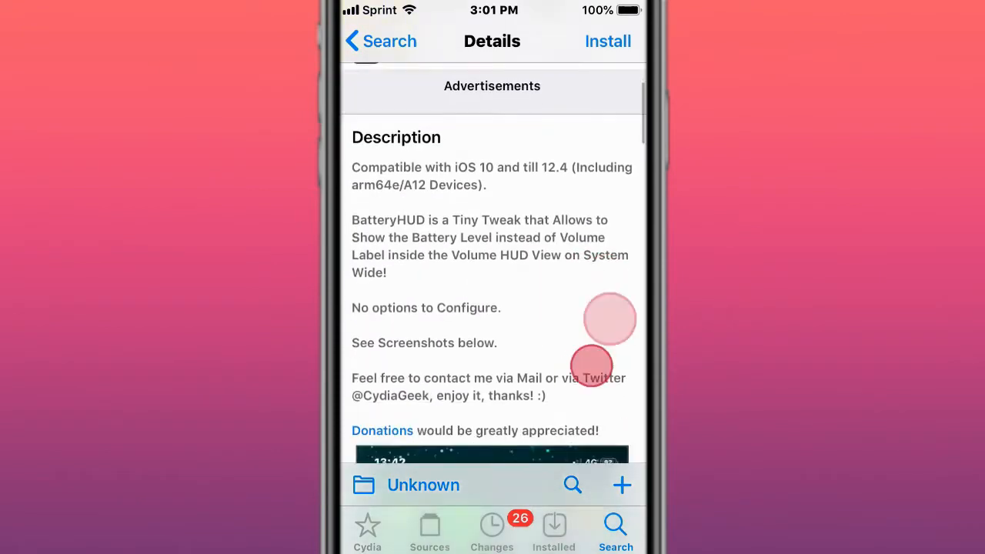
scroll(up, 3)
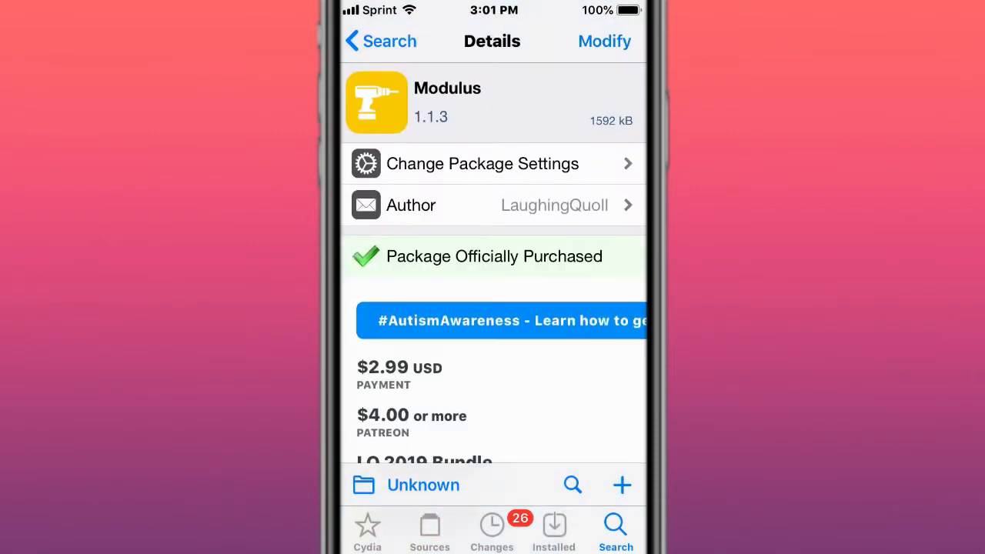
Scroll down Modulus's modules and Return Policy, landing on the VideoPace details flagged unsupported on iOS 12.
scroll(down, 3)
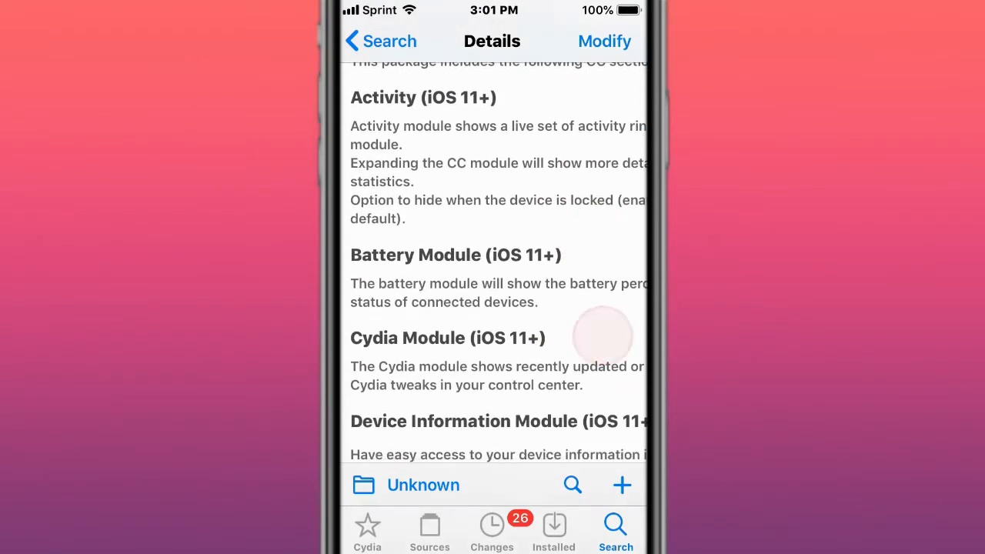
scroll(up, 3)
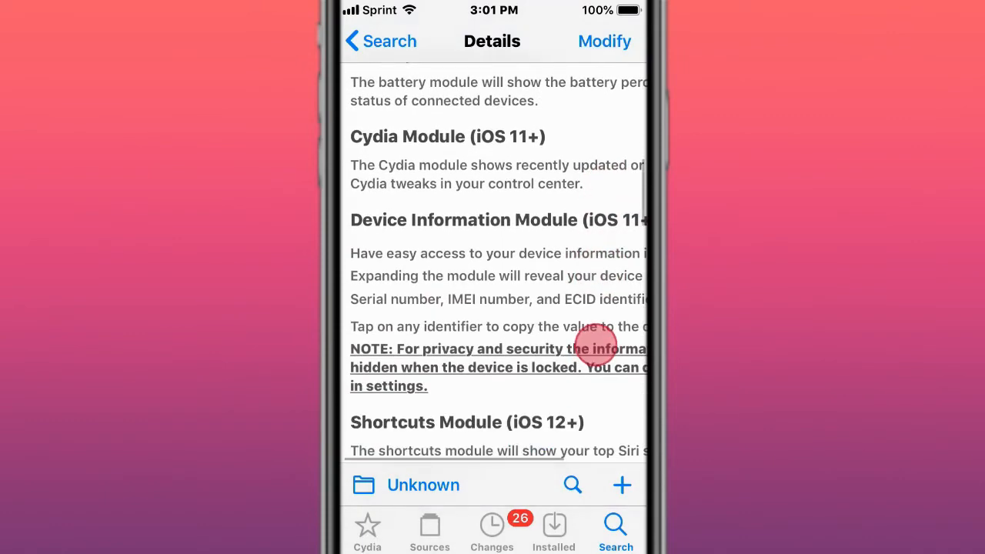
scroll(down, 3)
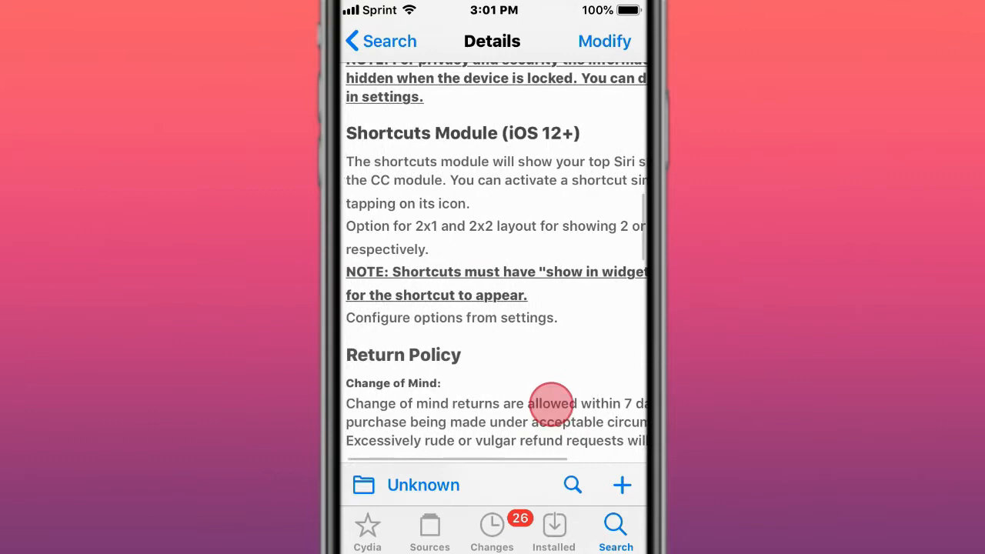
scroll(down, 3)
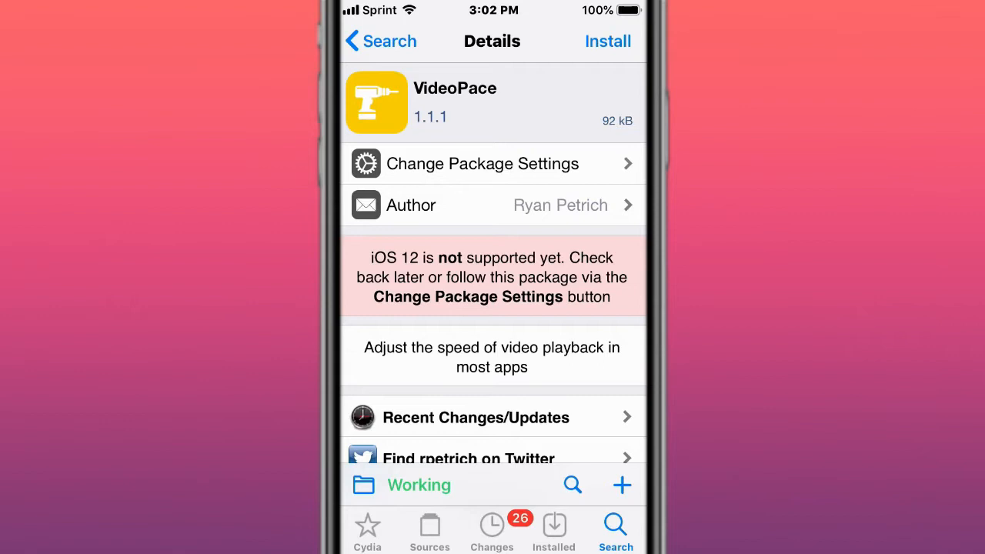
Scroll through the VideoPace and Custom SW switcher tweak description pages.
scroll(up, 3)
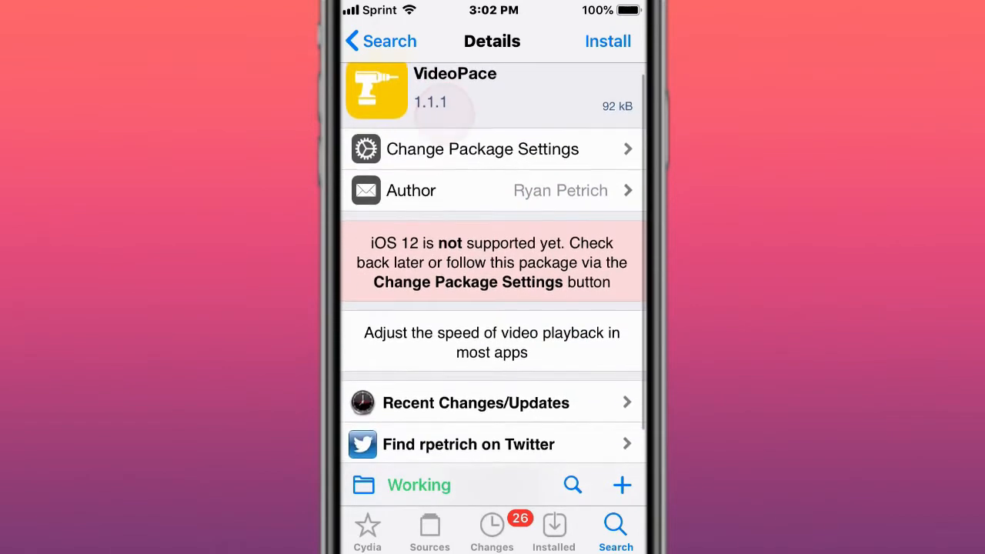
scroll(up, 3)
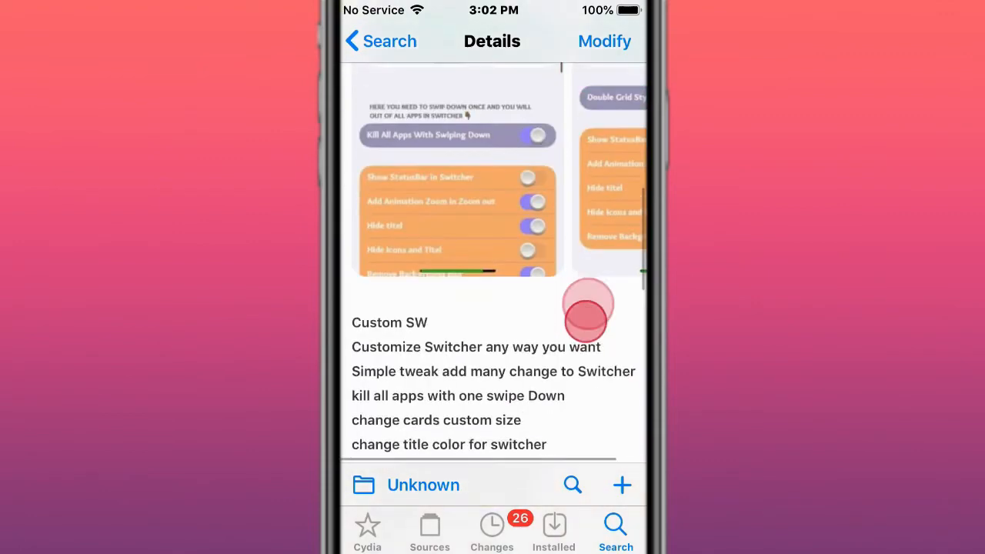
scroll(down, 3)
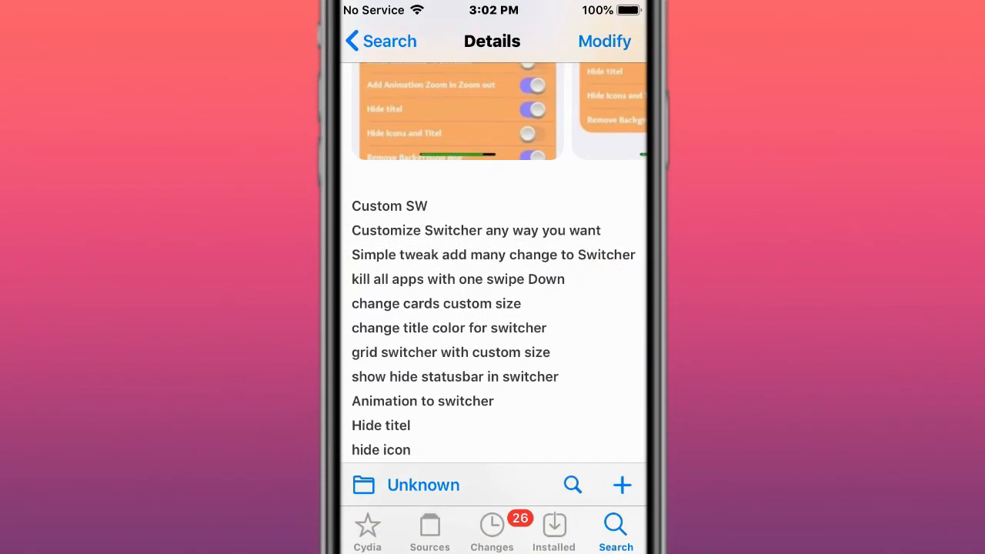
scroll(up, 3)
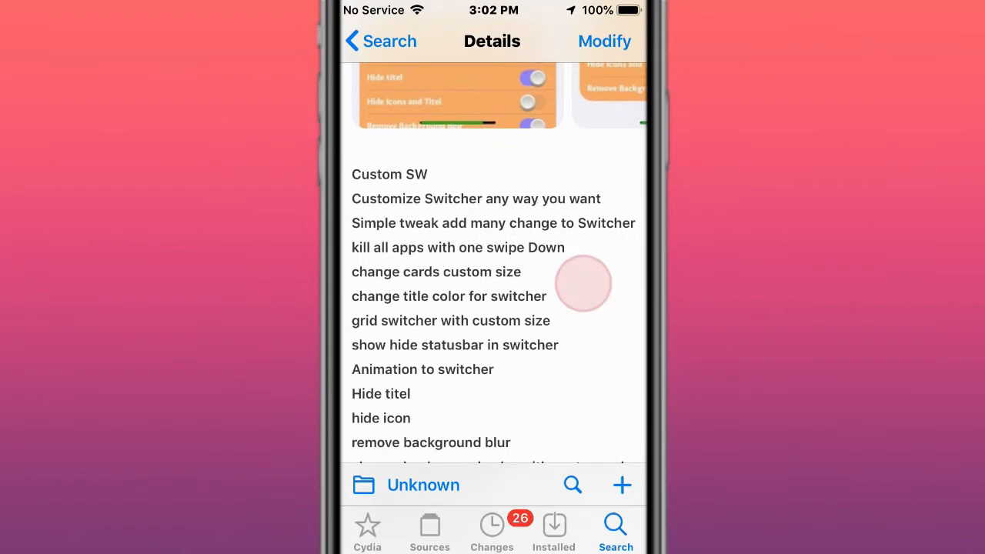
Scroll through WeatherGround's features and land on the Apps Manager package details.
scroll(up, 3)
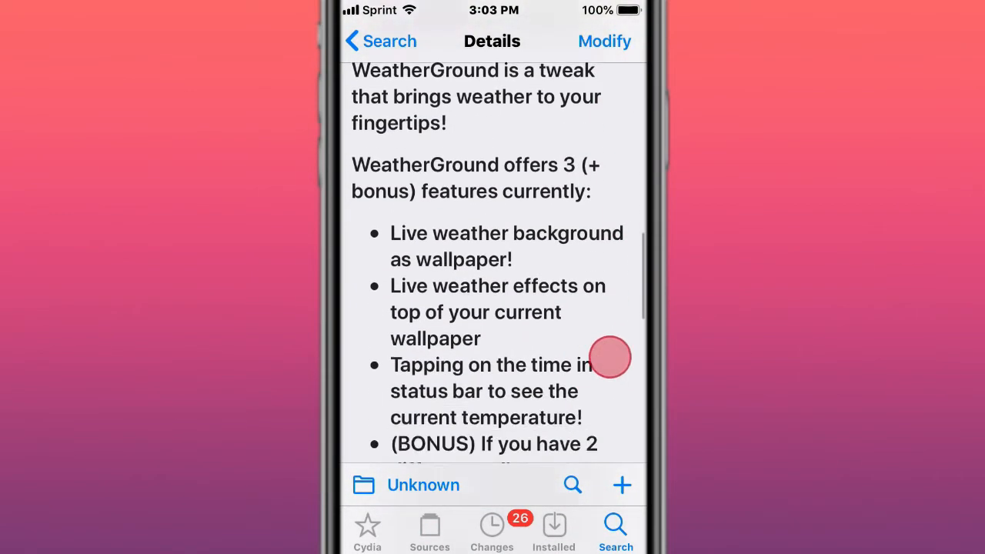
scroll(up, 3)
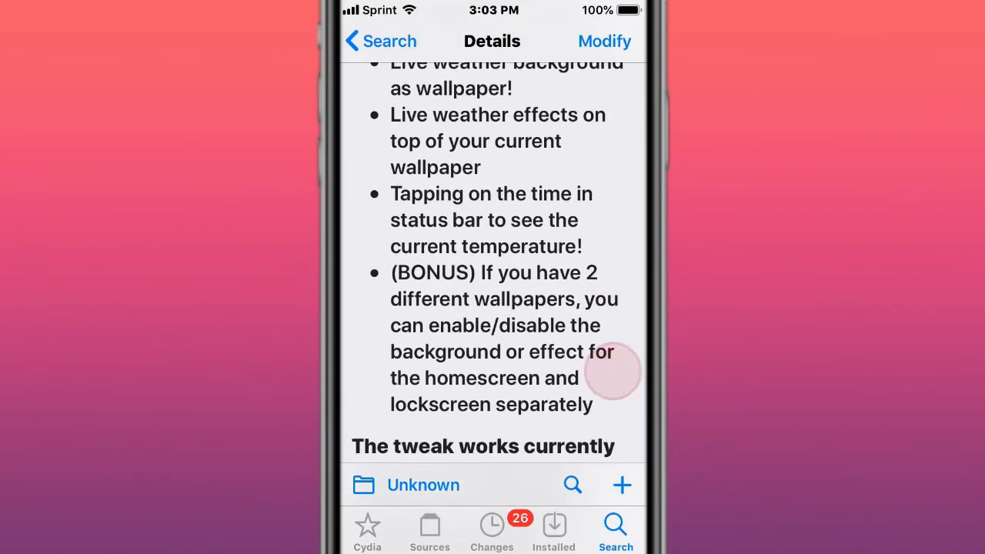
scroll(down, 3)
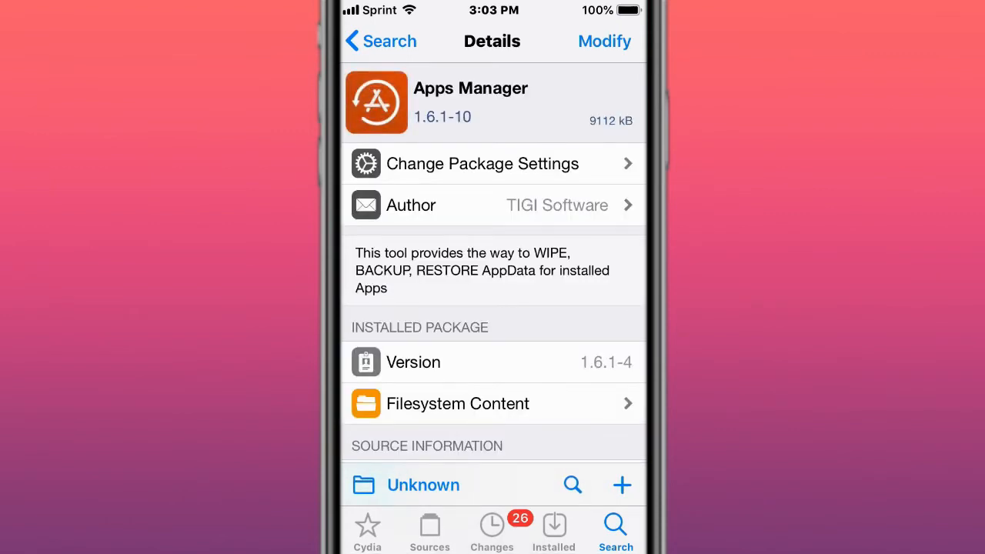
Scroll through the LockWatch 2, Noctis Neo and Pillow detail pages.
scroll(down, 3)
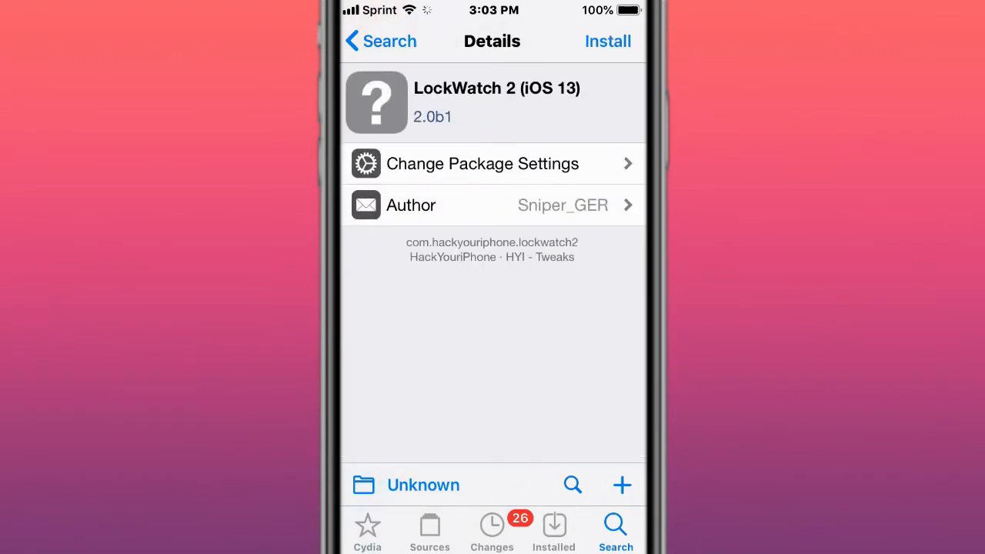
scroll(down, 3)
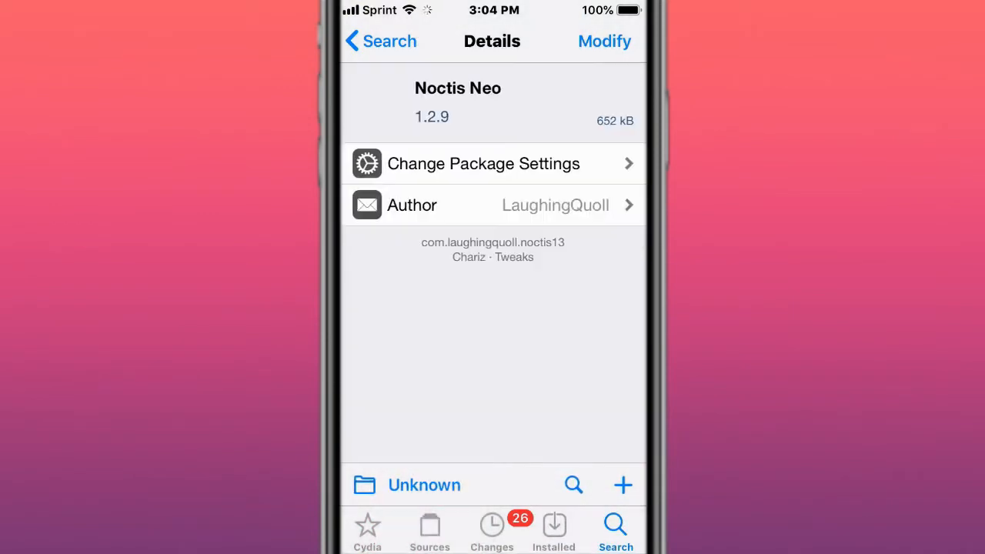
scroll(up, 3)
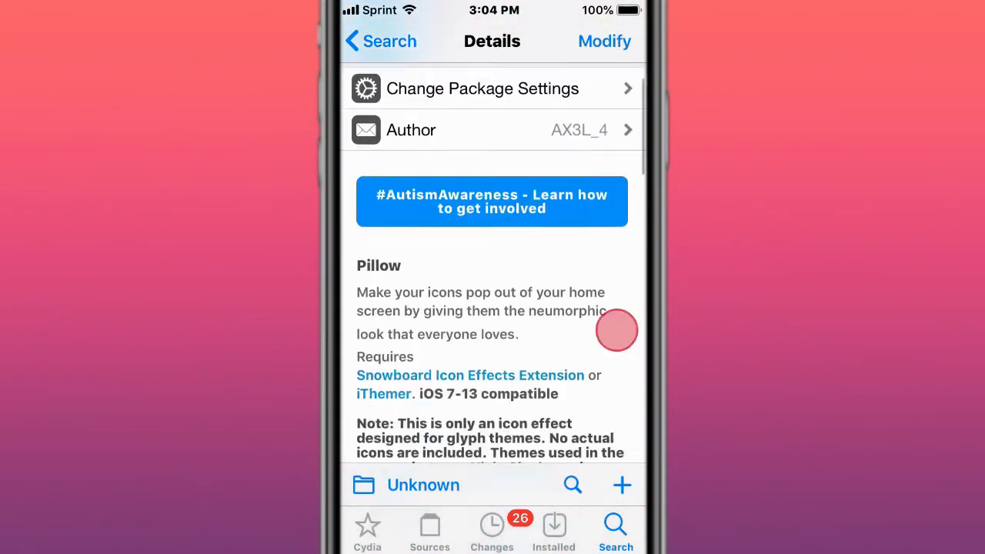
scroll(up, 3)
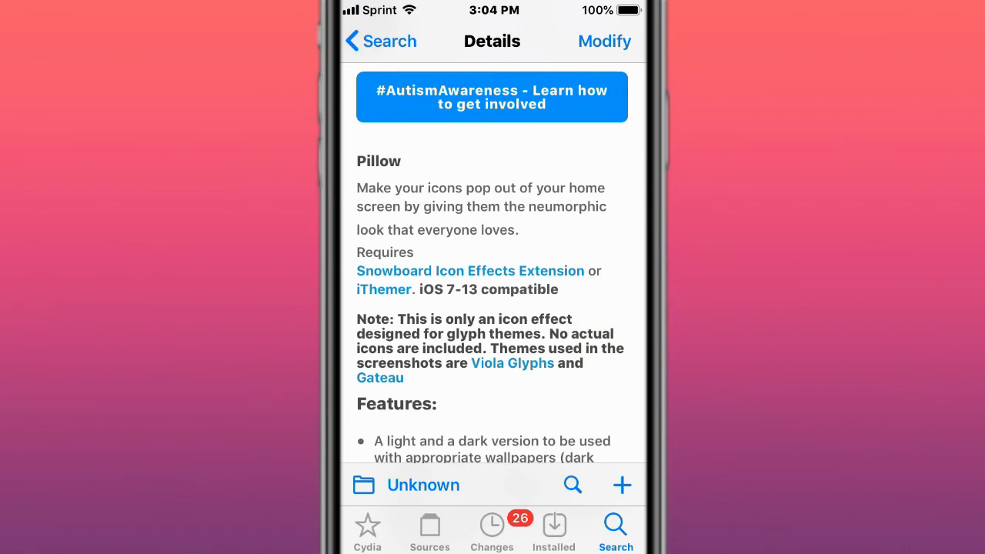
Scroll past JellyLock Reborn and Sposify down to CCSupport's Control Center modules description.
scroll(up, 3)
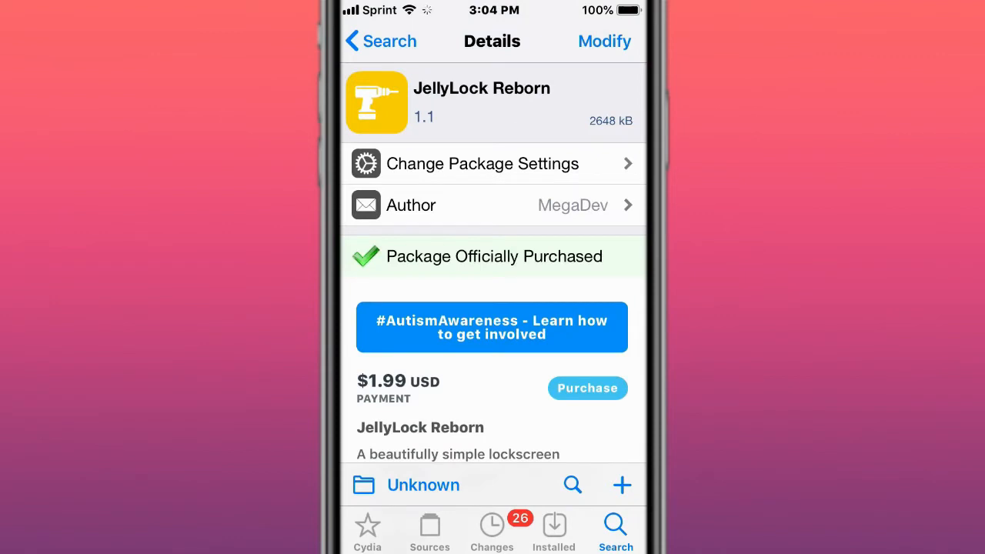
scroll(down, 3)
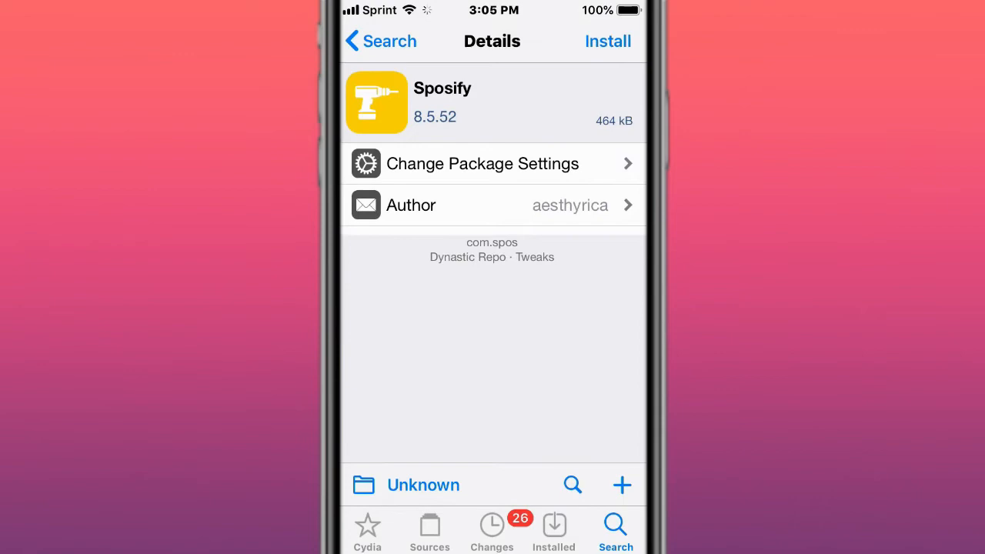
scroll(down, 3)
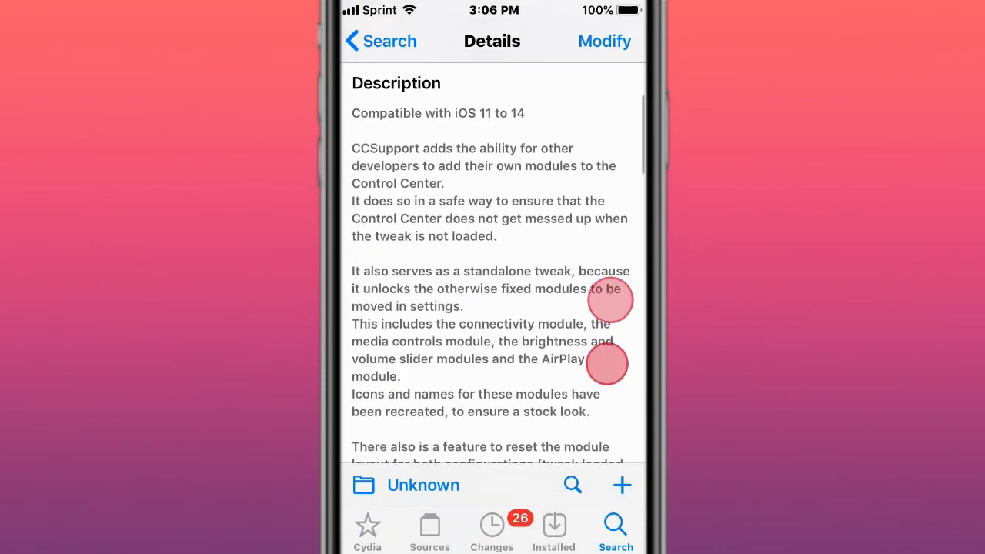
Scroll through the notification-banner tweak and splash-ad remover detail pages.
scroll(down, 3)
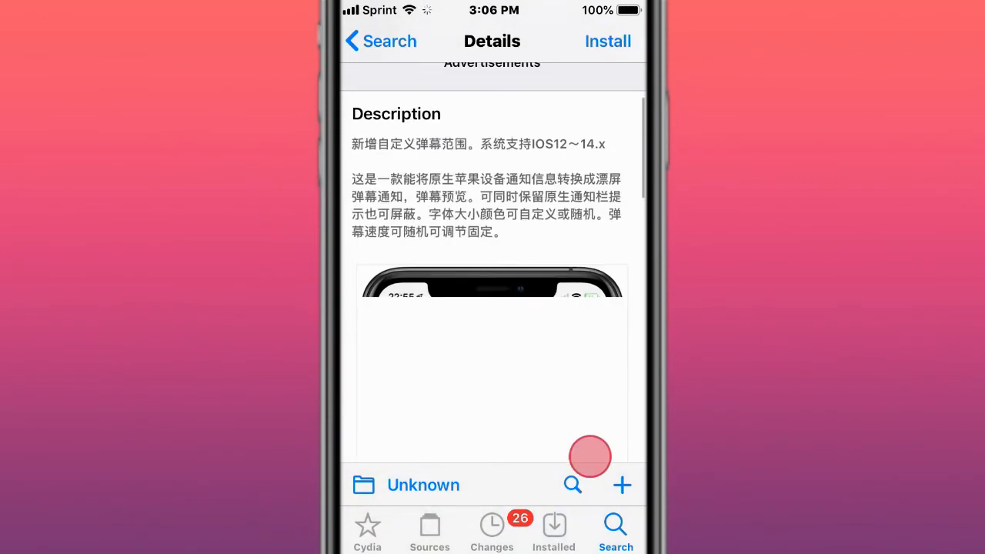
scroll(down, 3)
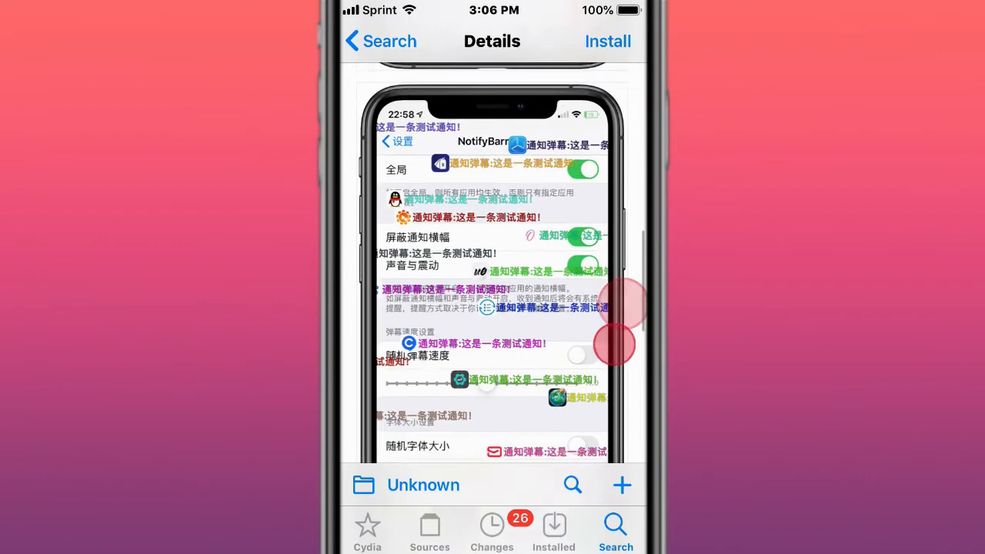
scroll(down, 3)
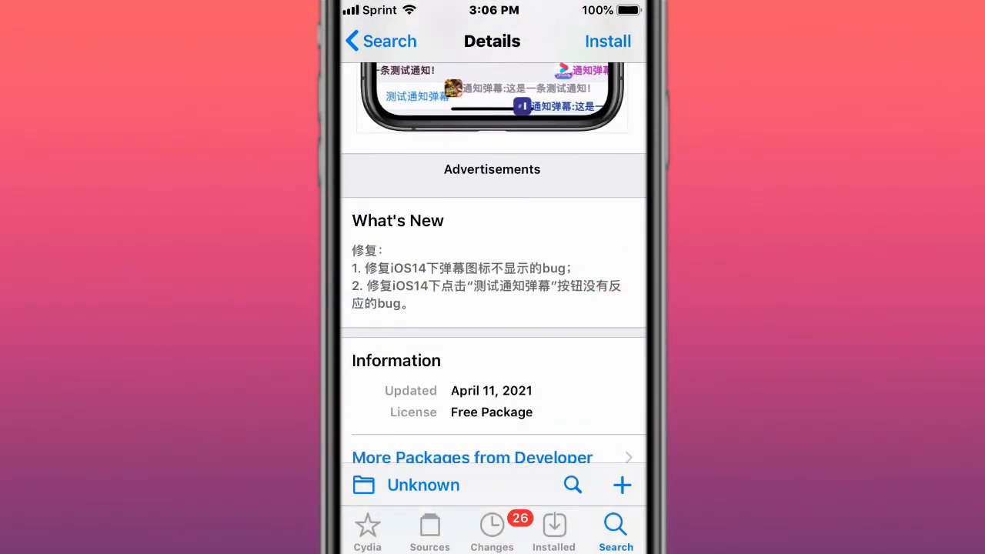
scroll(up, 3)
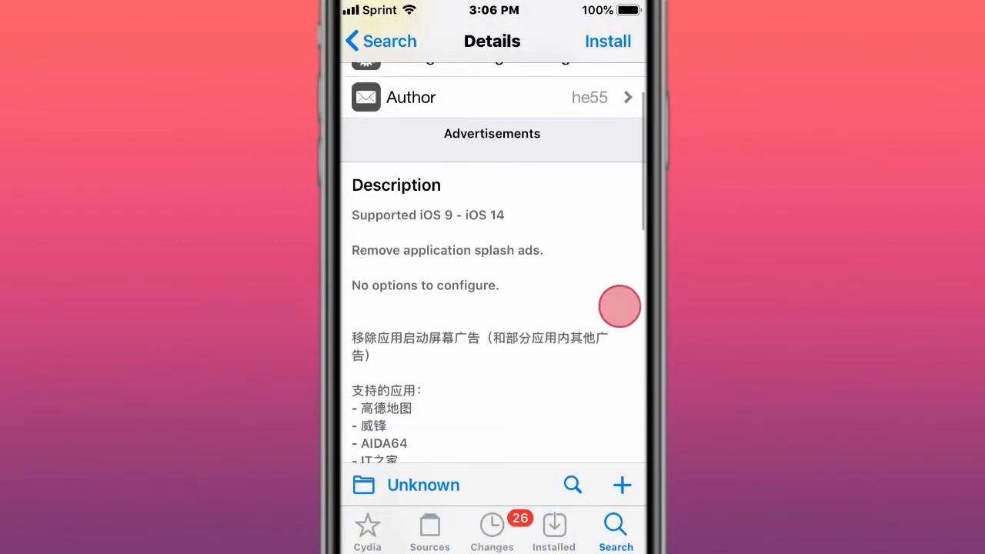
mouse_move(618, 306)
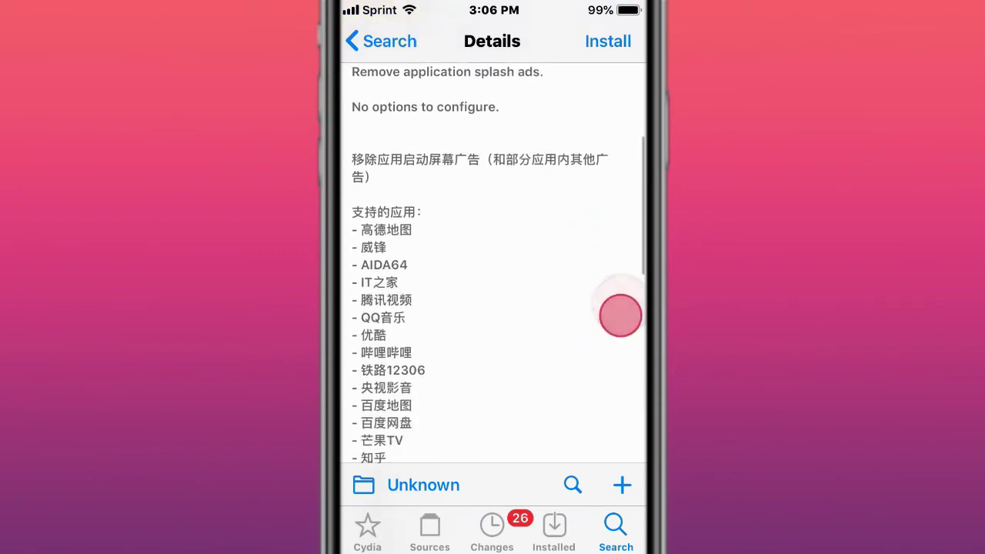
Browse MyFoldersTitles and the lock-screen media tweak, then go back to Search to reach AwesomePageDots' details.
scroll(up, 3)
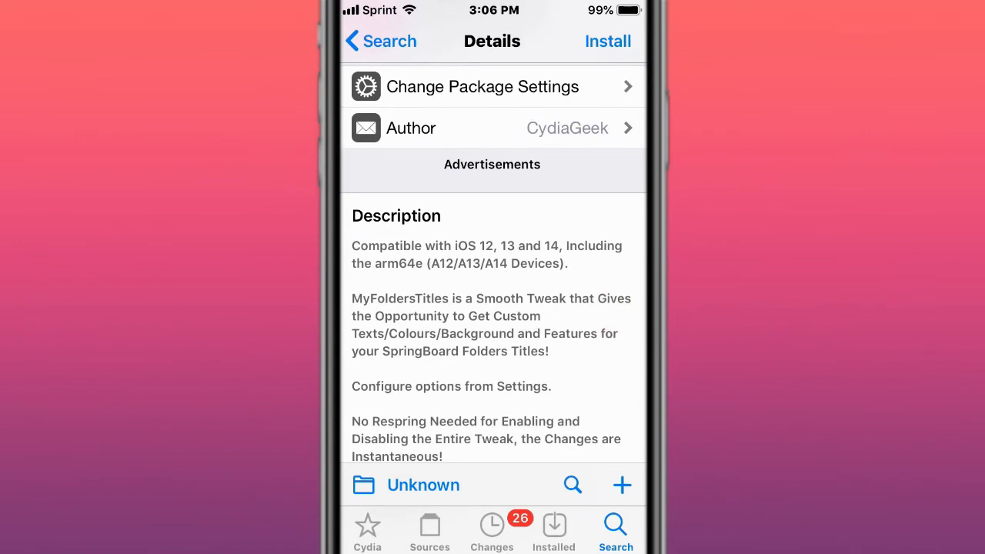
click(492, 86)
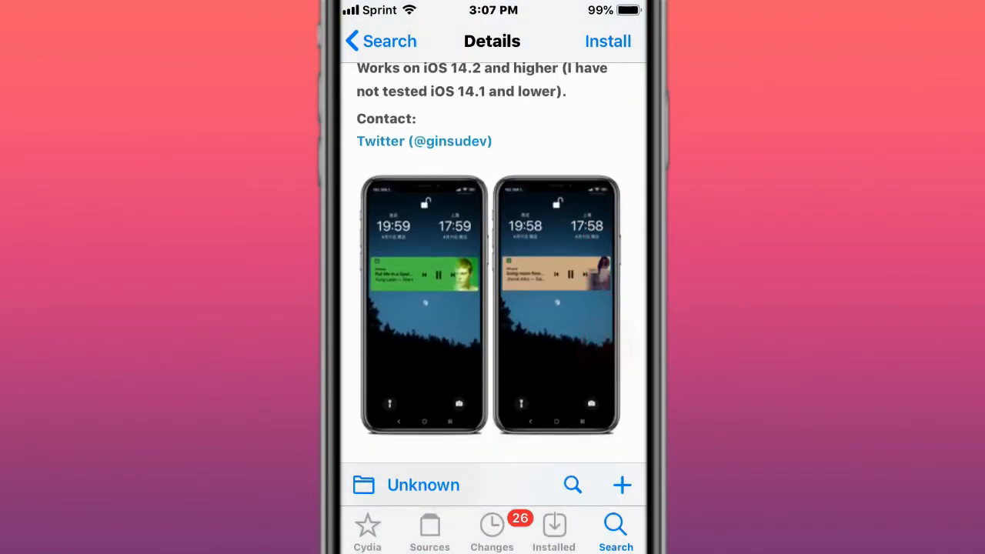
scroll(up, 3)
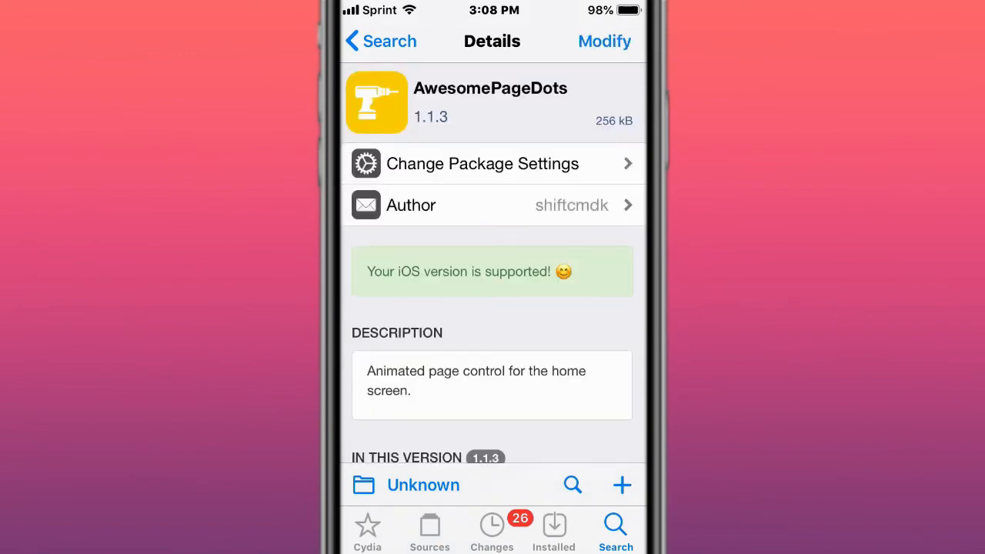
Scroll through the GPS location tweak, firewall and wallpaper downloader detail pages.
scroll(down, 3)
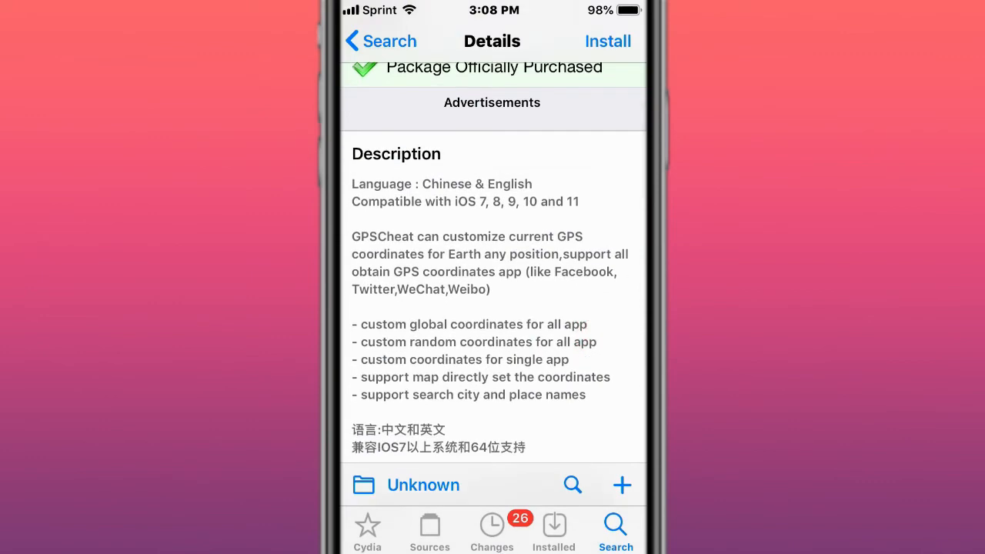
scroll(up, 3)
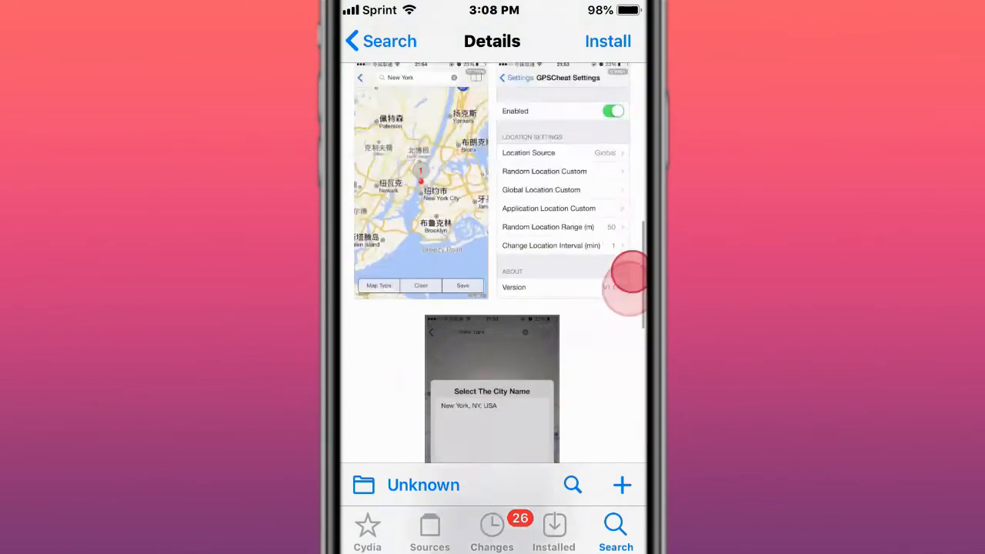
scroll(up, 3)
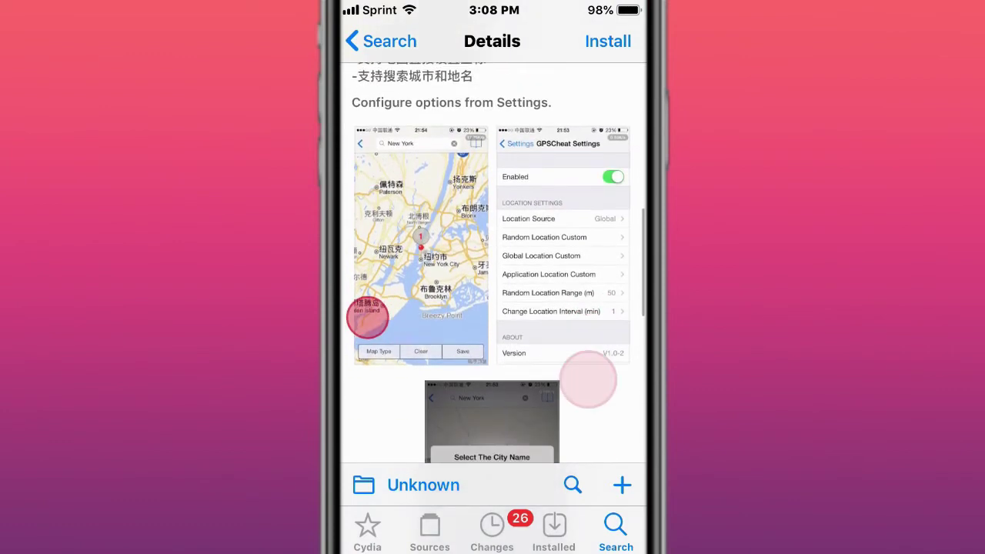
scroll(up, 3)
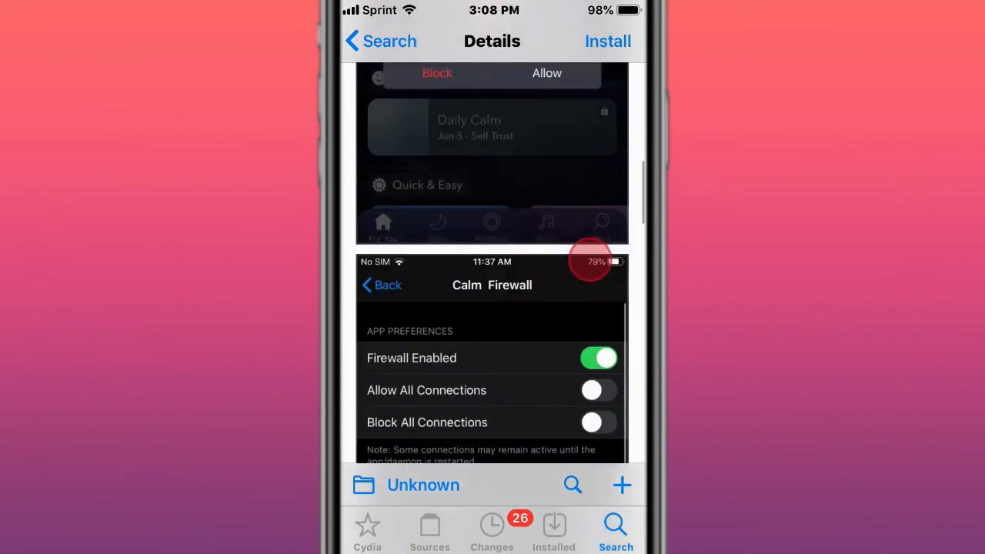
scroll(up, 3)
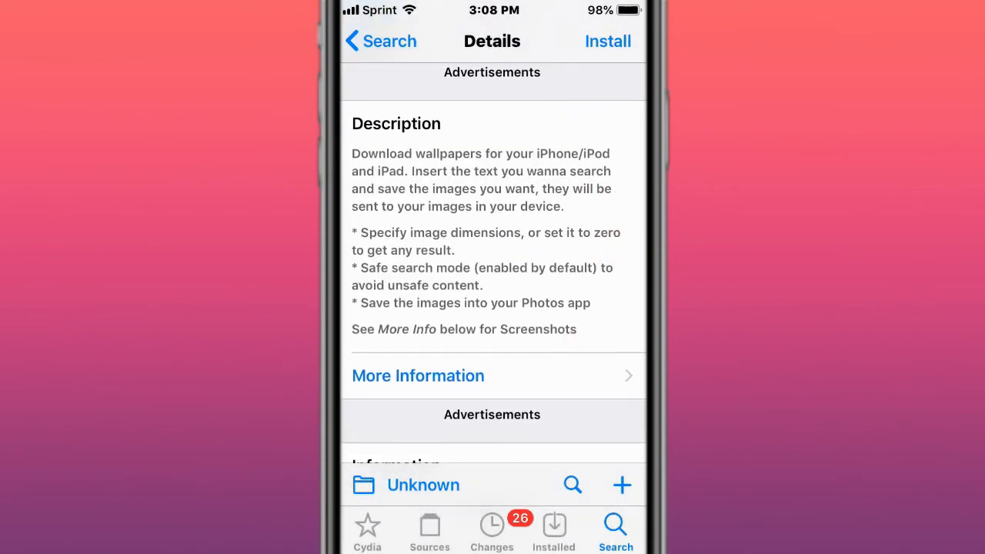
Browse PkgHistory and DoubleTapLock, ending on the random-ringtone tweak's rating and Live Stats downloads.
scroll(down, 3)
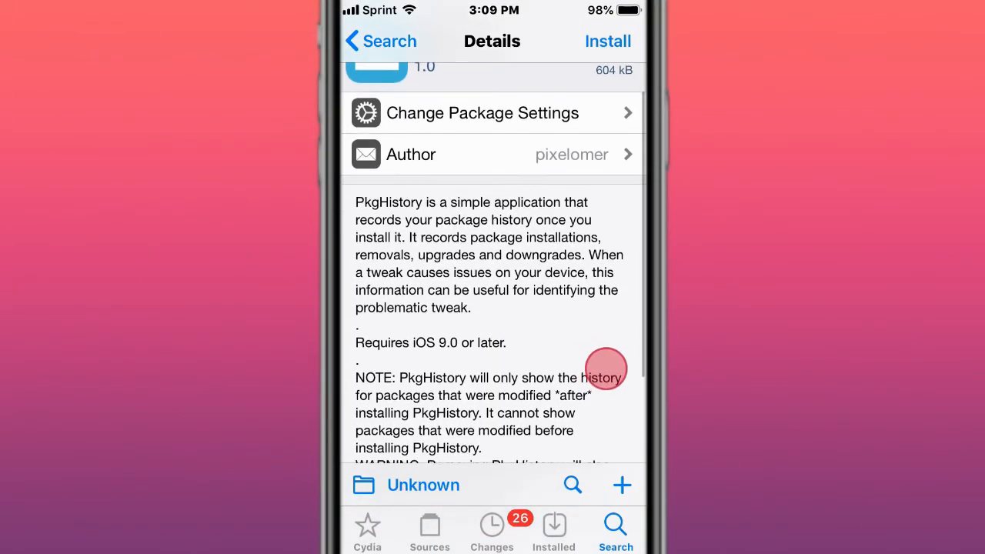
scroll(up, 3)
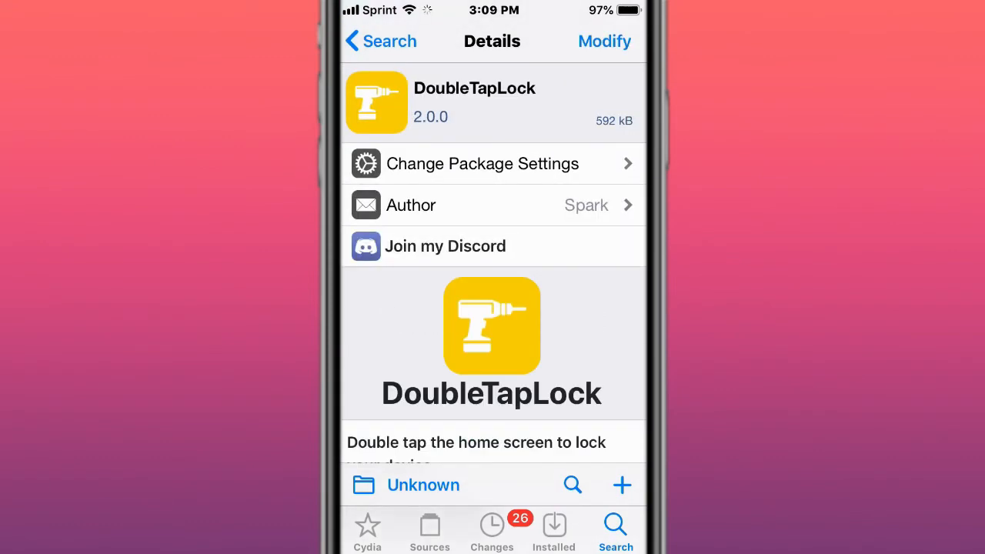
scroll(down, 3)
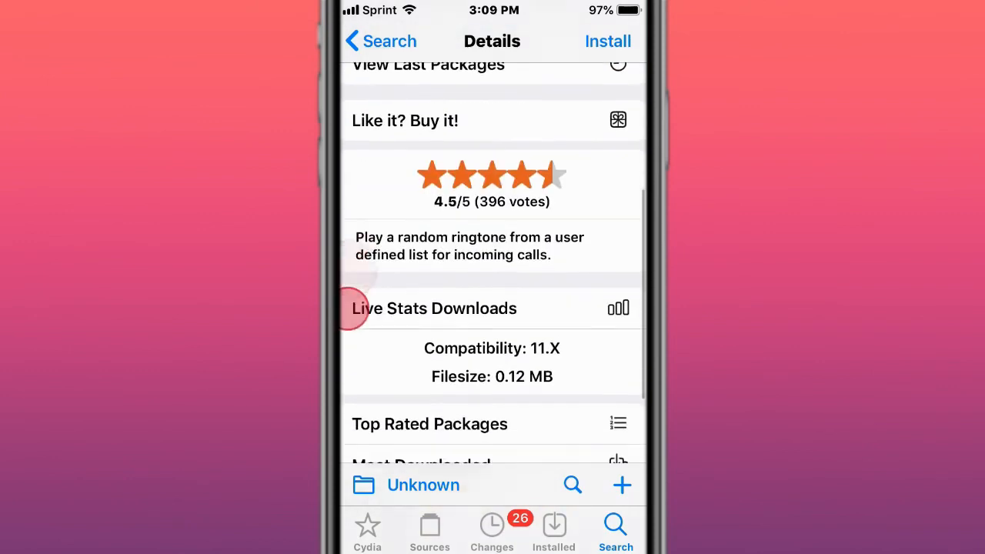
scroll(up, 3)
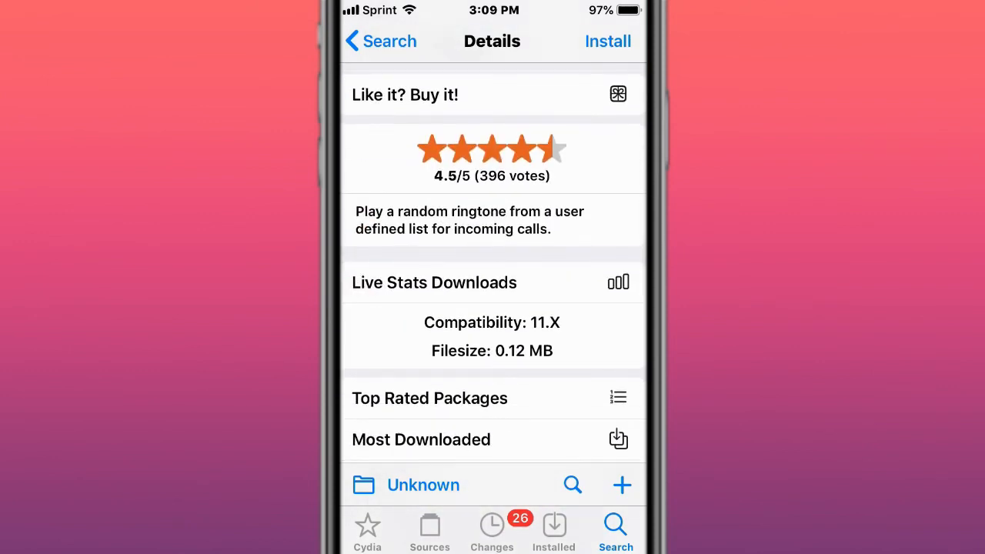